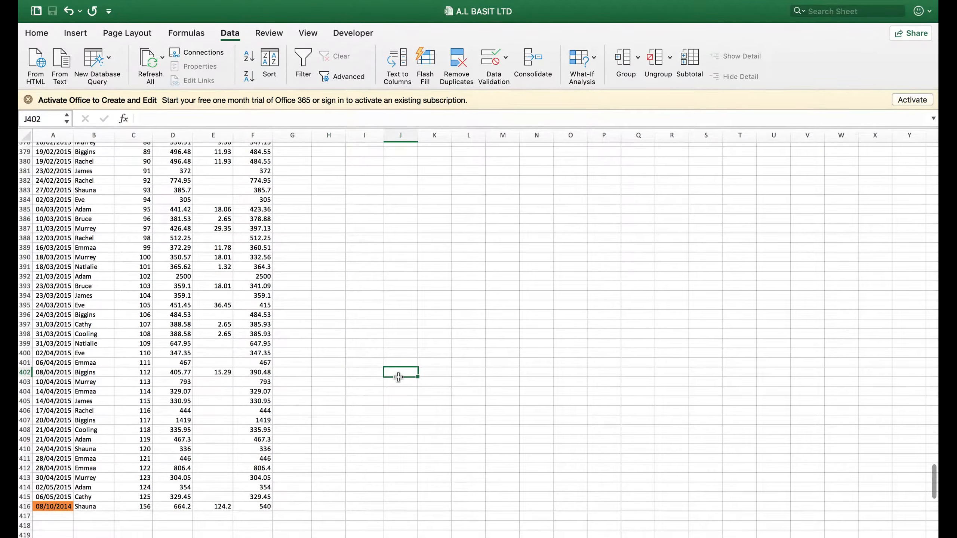
mouse_move(152, 437)
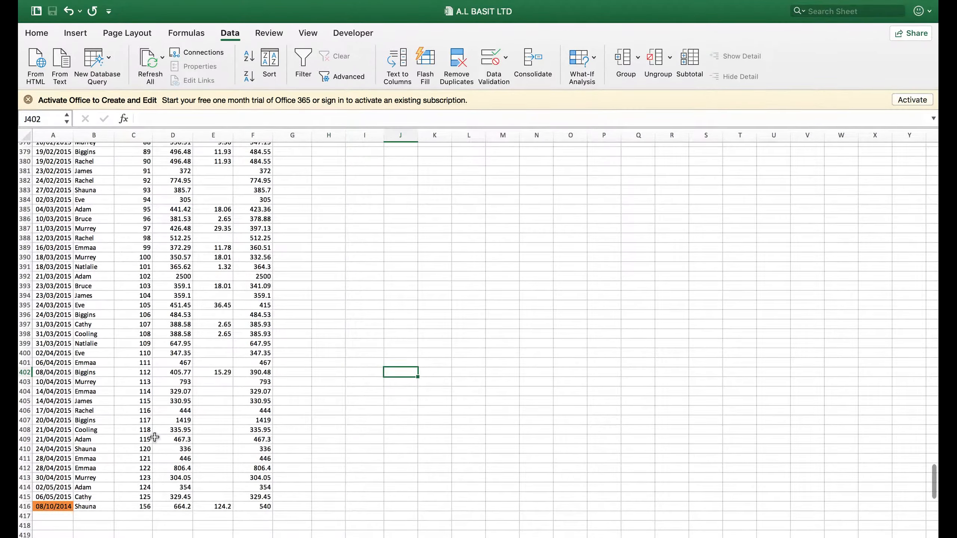
mouse_move(245, 379)
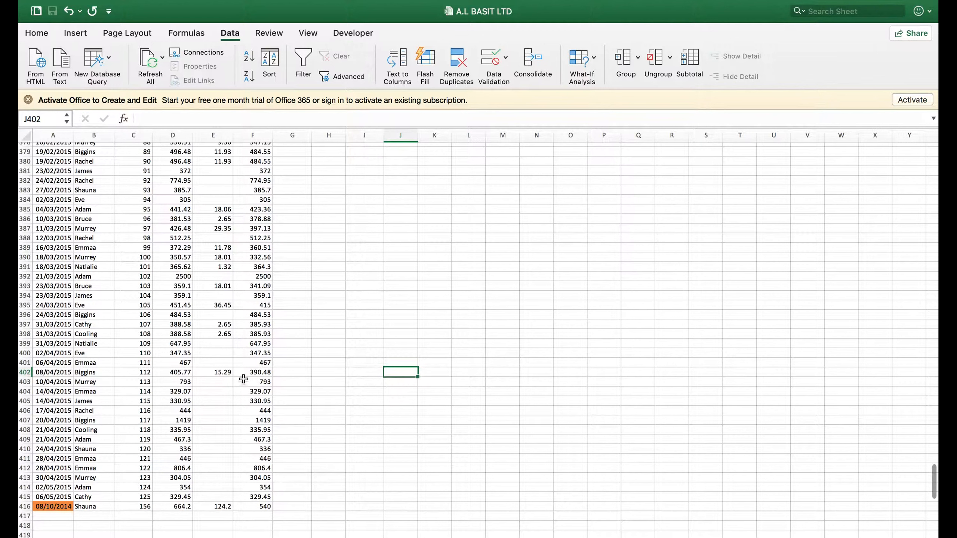
Enter =COUNTBLANK(E381:E418) in K388, returning 24 blank cells
left_click_drag(172, 372, 213, 373)
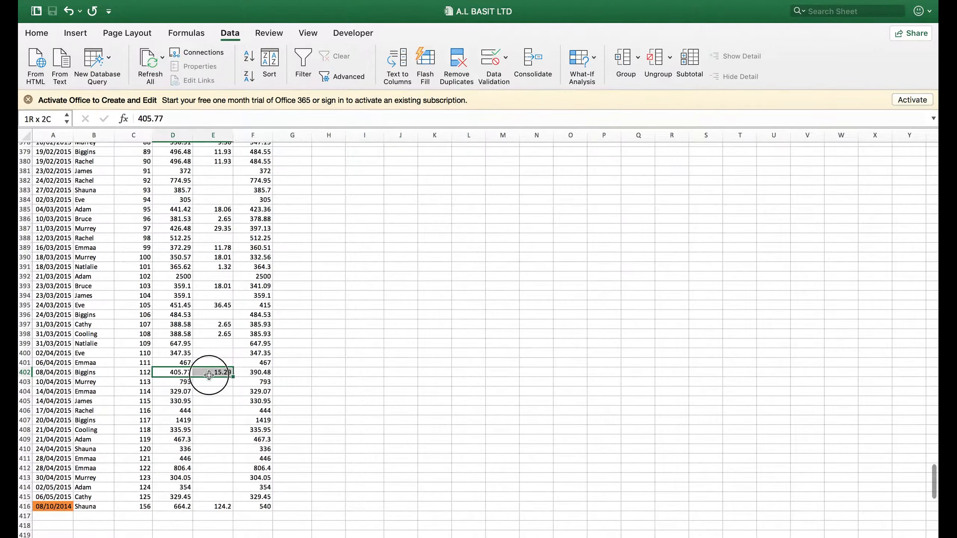
left_click_drag(212, 372, 216, 506)
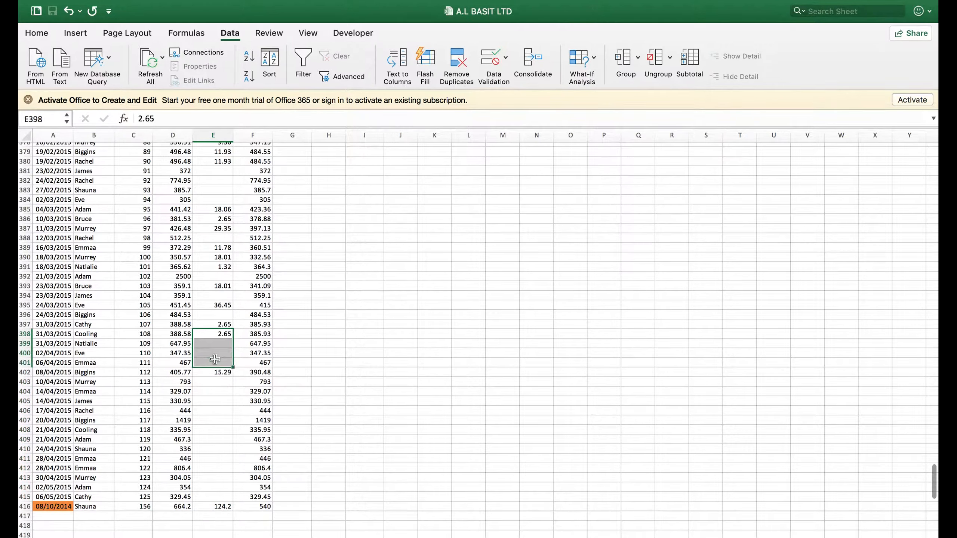
left_click(434, 238)
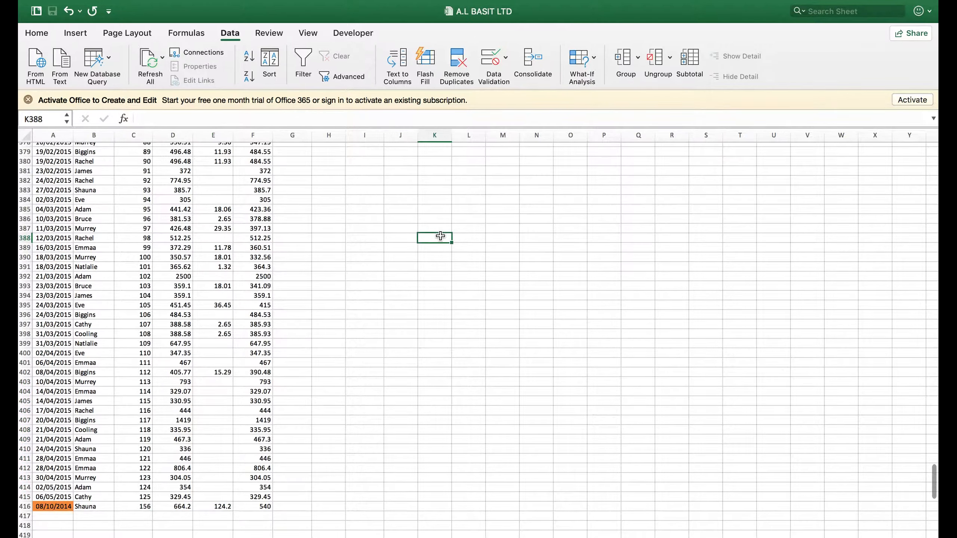
type("=")
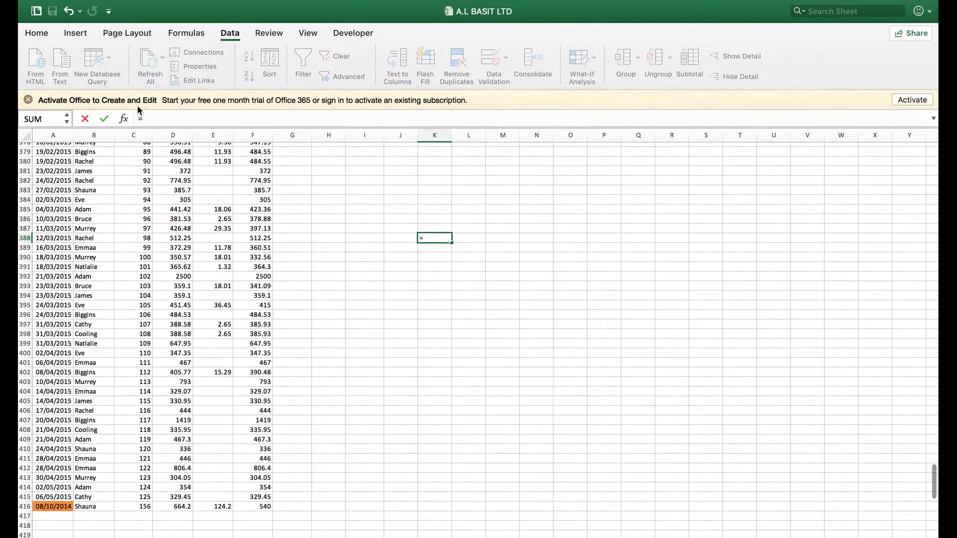
left_click(401, 228)
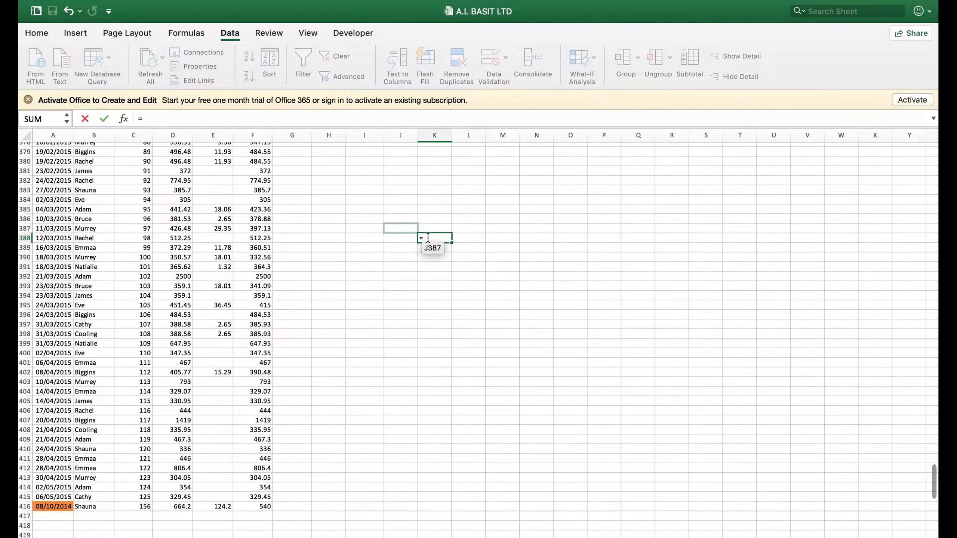
type("count")
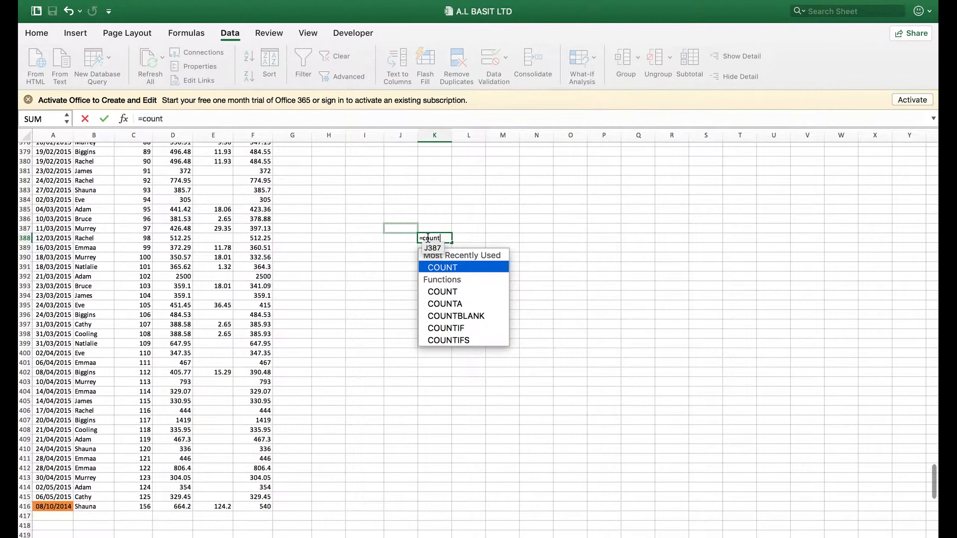
type("bla")
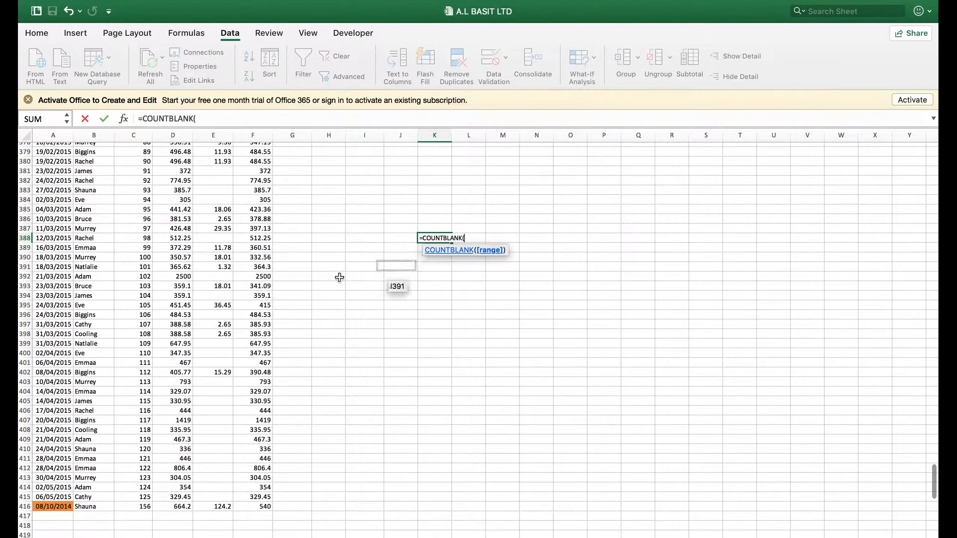
left_click_drag(213, 171, 213, 190)
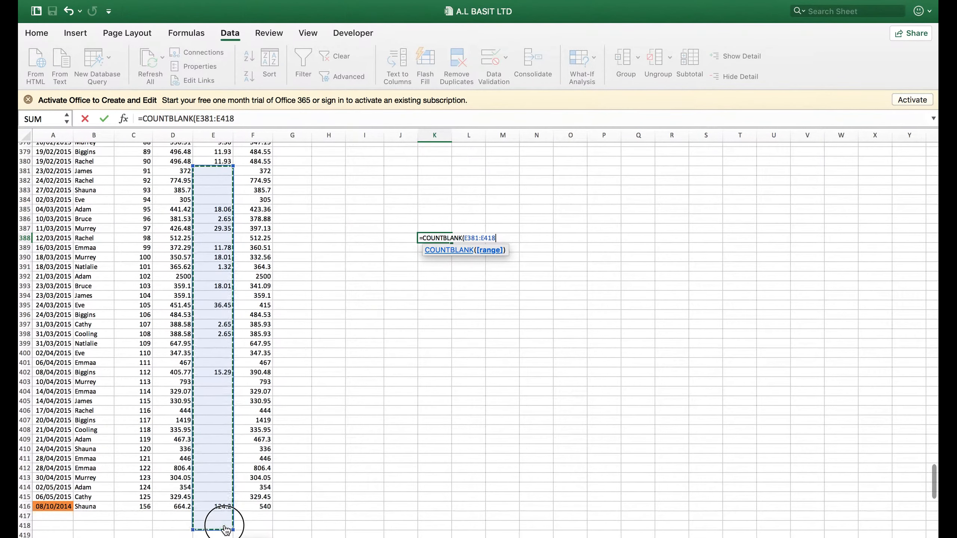
left_click_drag(213, 531, 214, 506)
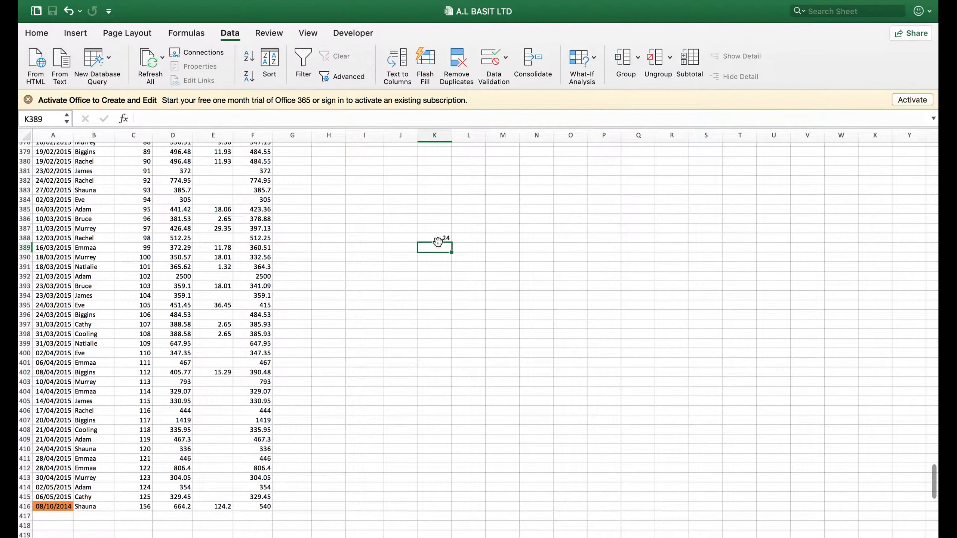
Add the label 'number of blank in coloumn E' in L388 beside the 24
type("n")
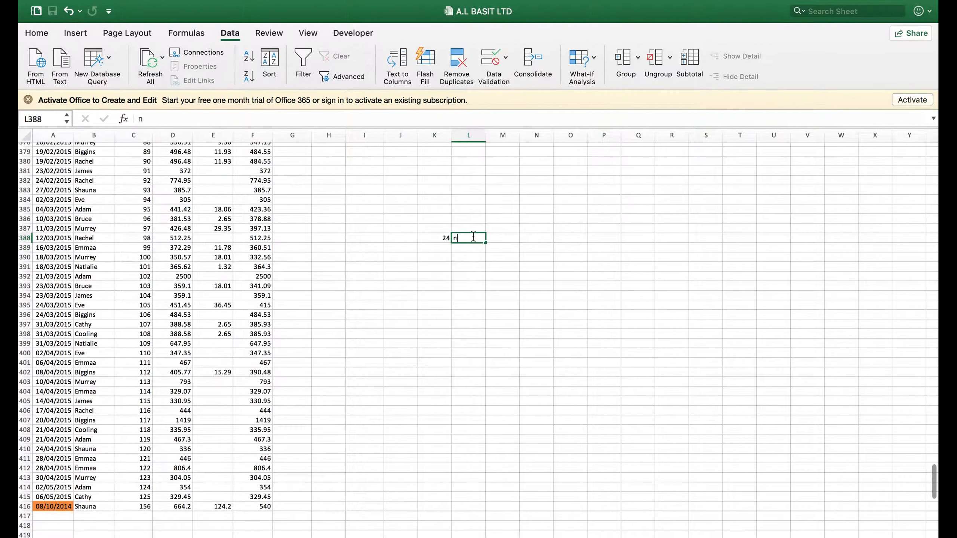
type("umber of")
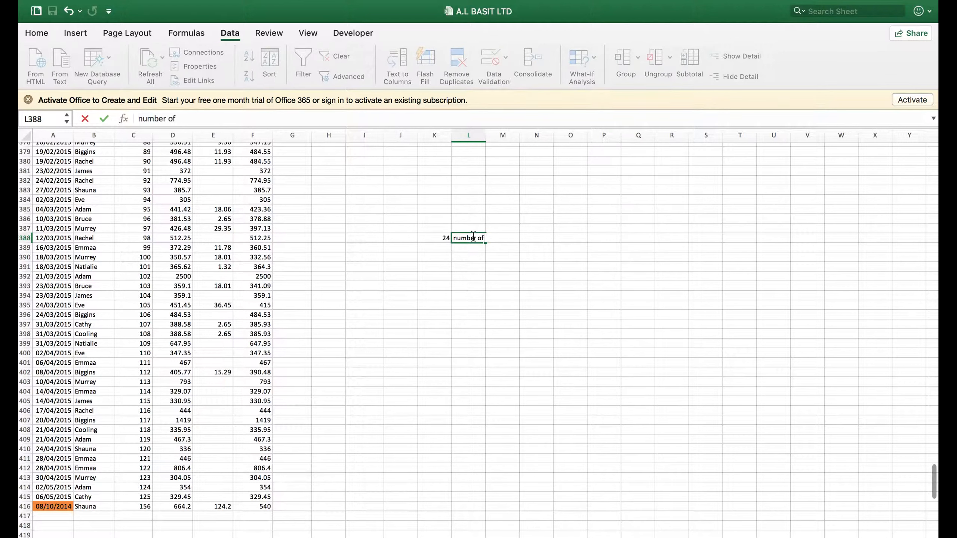
type("blank in coloumn E")
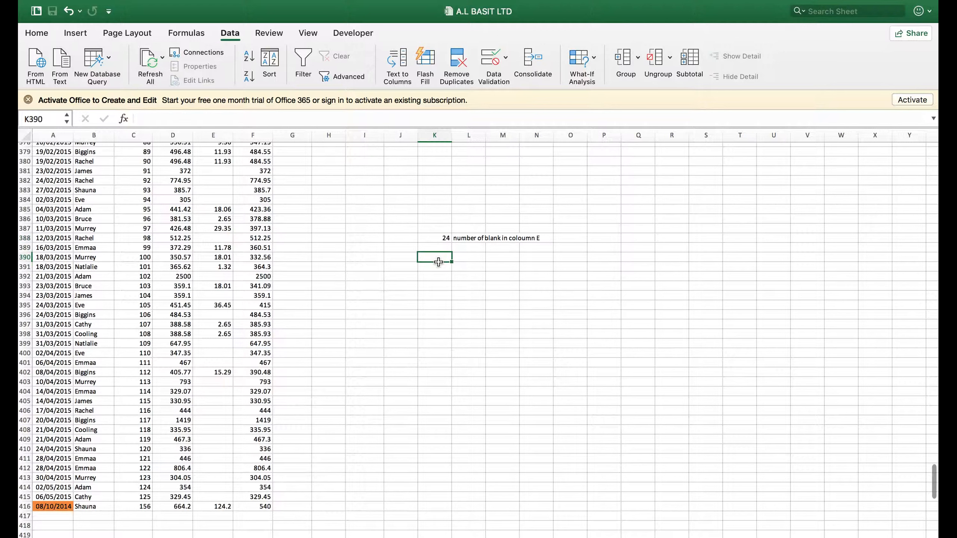
left_click(434, 247)
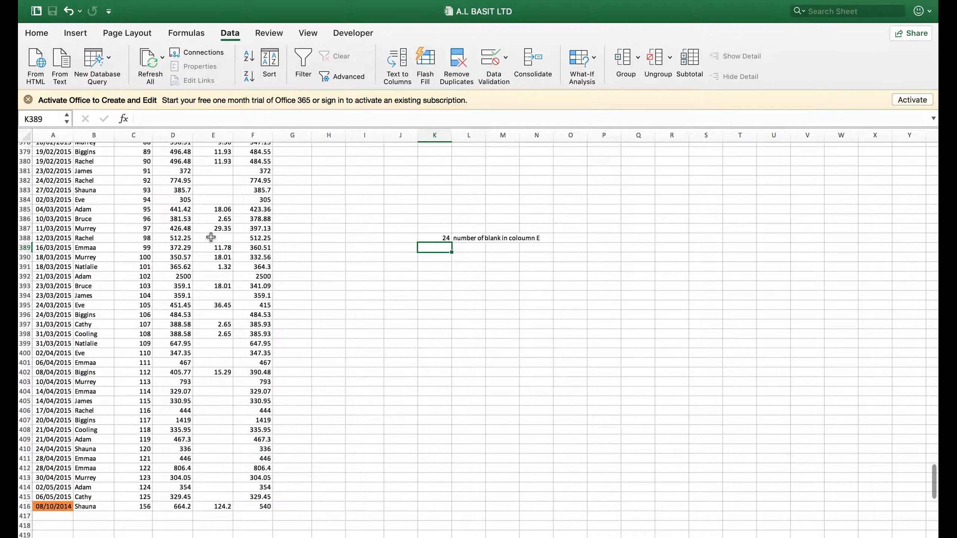
Enter =COUNTA(E379:E416) in K389, showing 14 non-empty cells
left_click_drag(213, 210, 213, 228)
type("=")
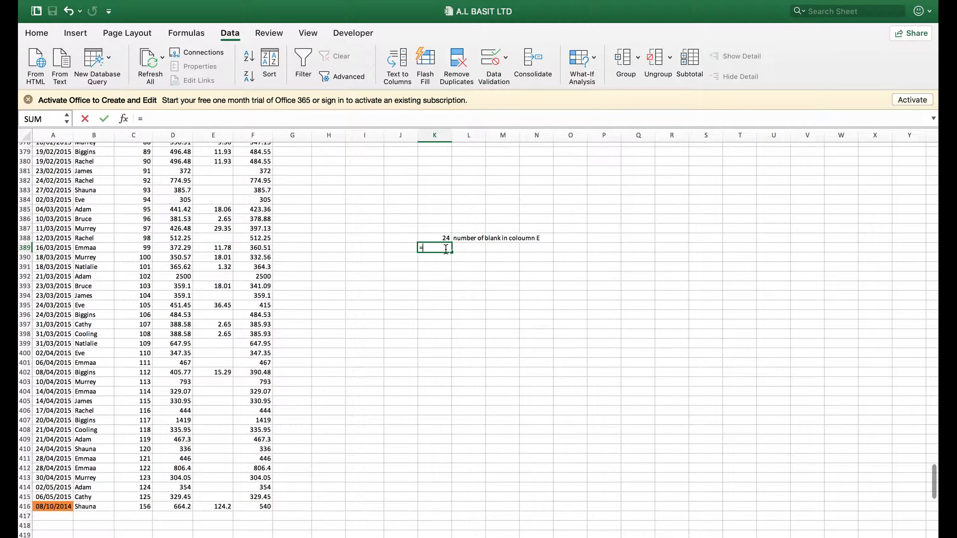
type("count")
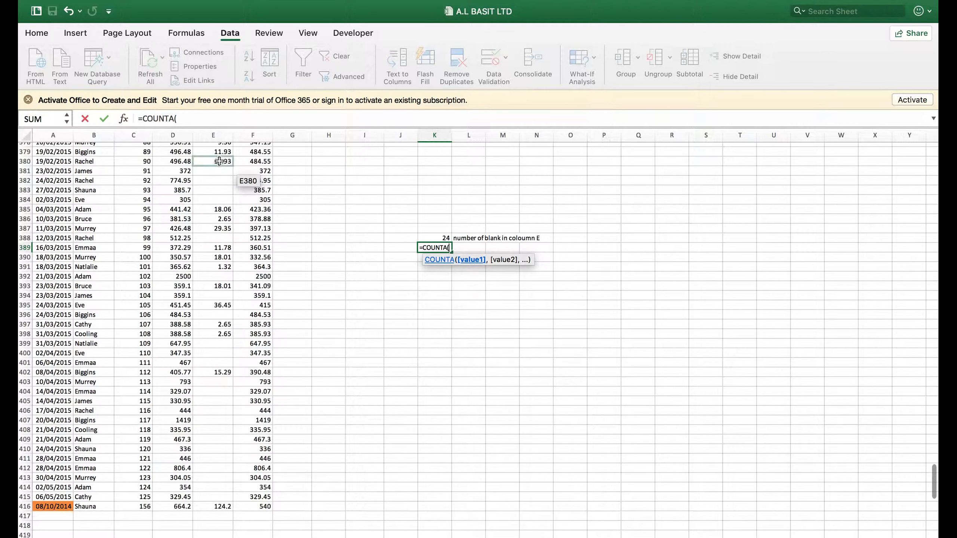
left_click_drag(214, 152, 213, 161)
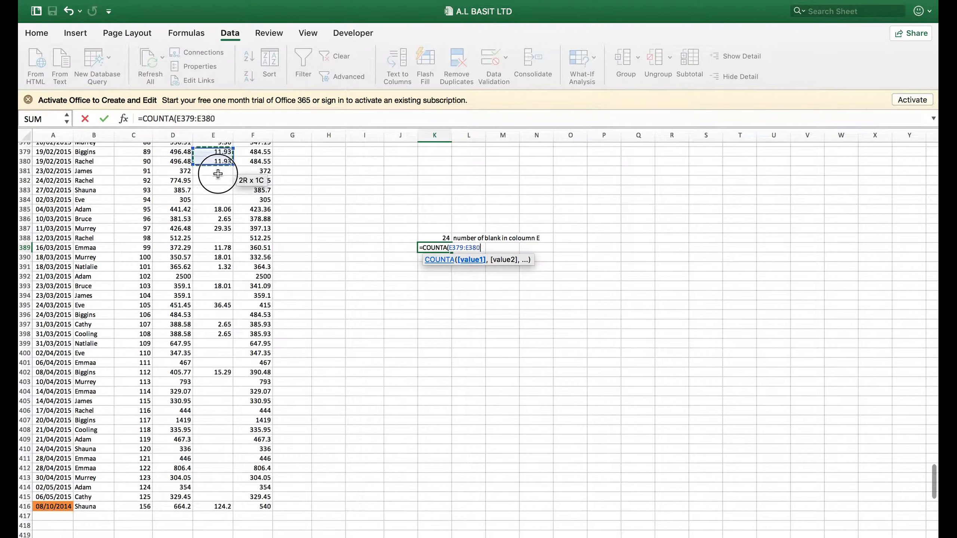
left_click_drag(218, 161, 204, 506)
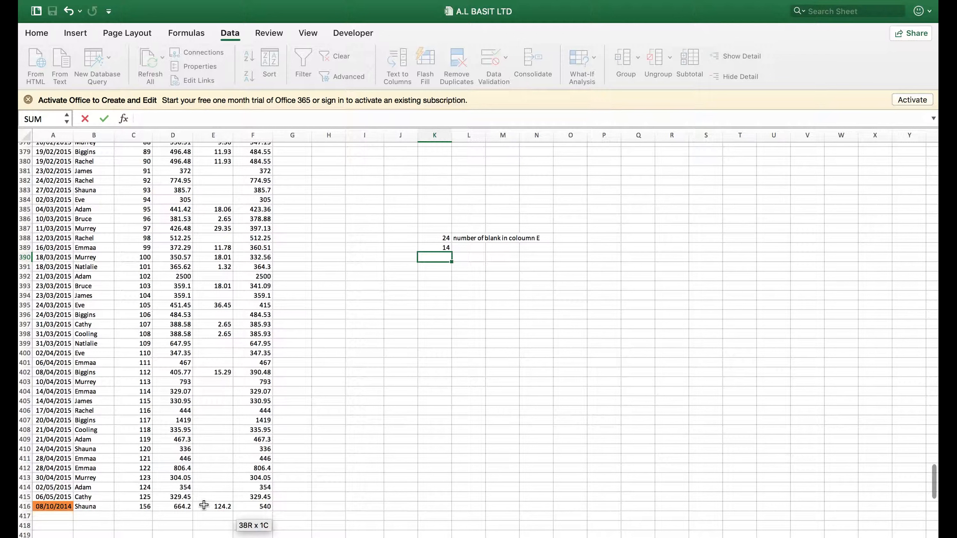
Add the label 'number of cells that have numbers non blanks cells' in L389
type("number of c")
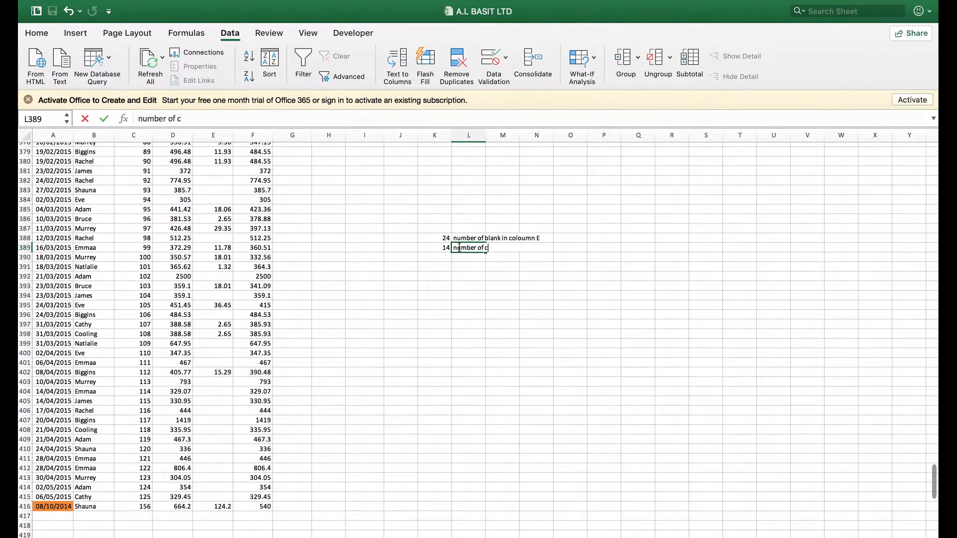
type("ells that have numbers")
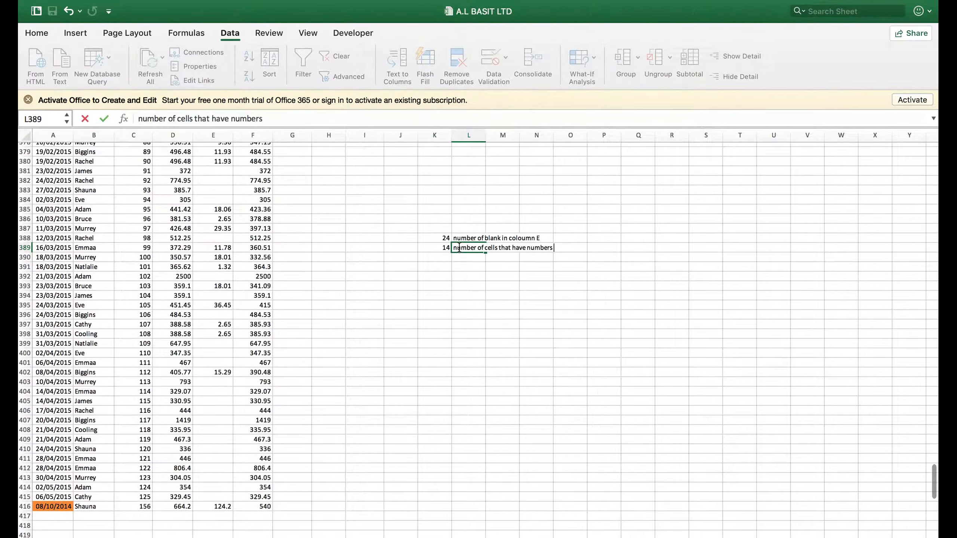
type("non")
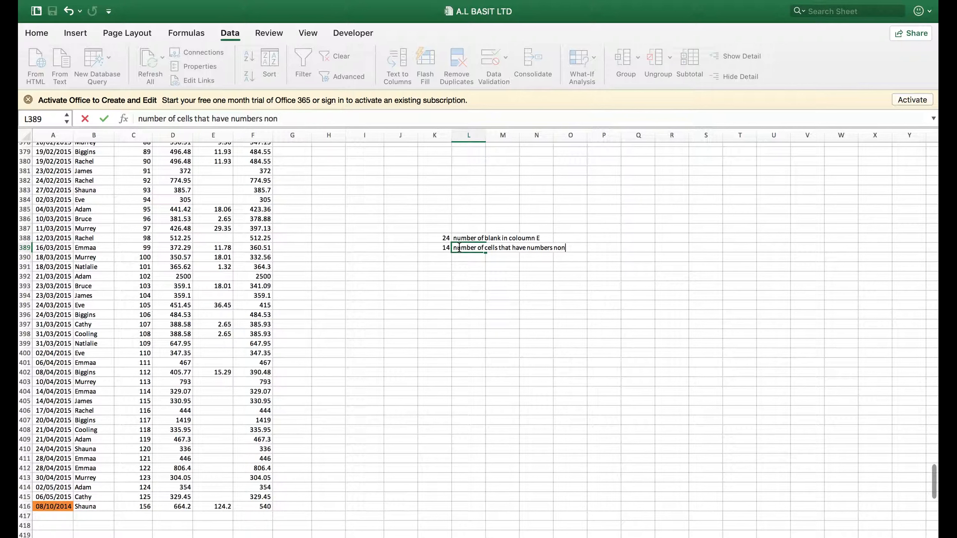
type("blanks cells")
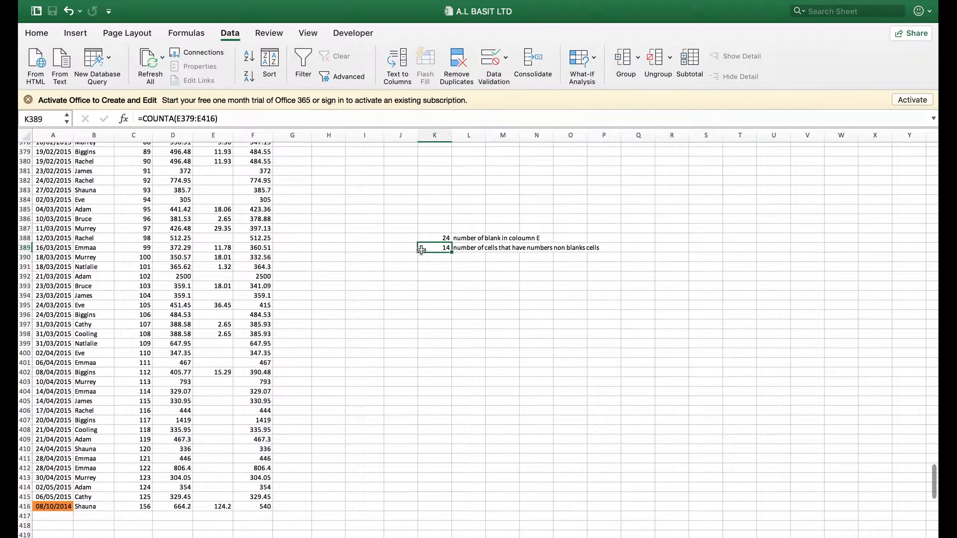
mouse_move(363, 254)
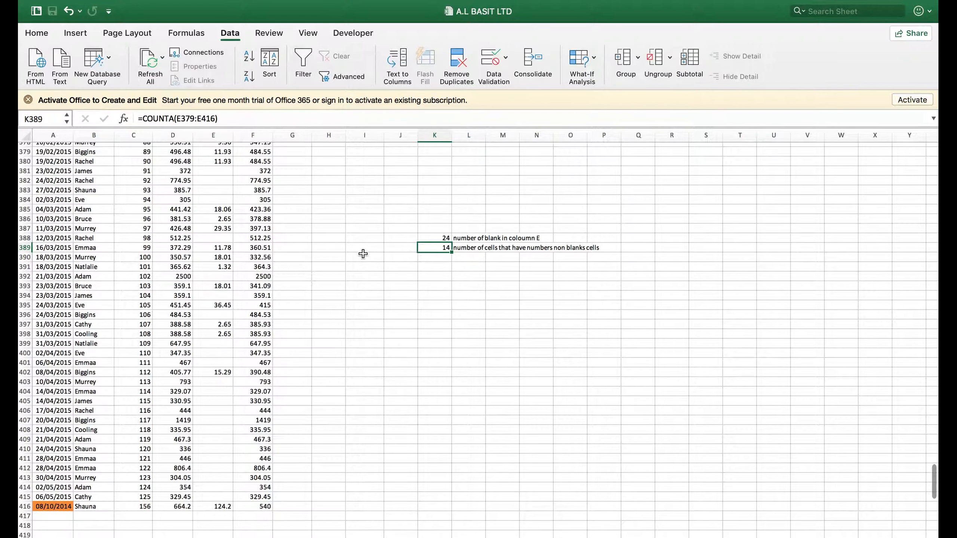